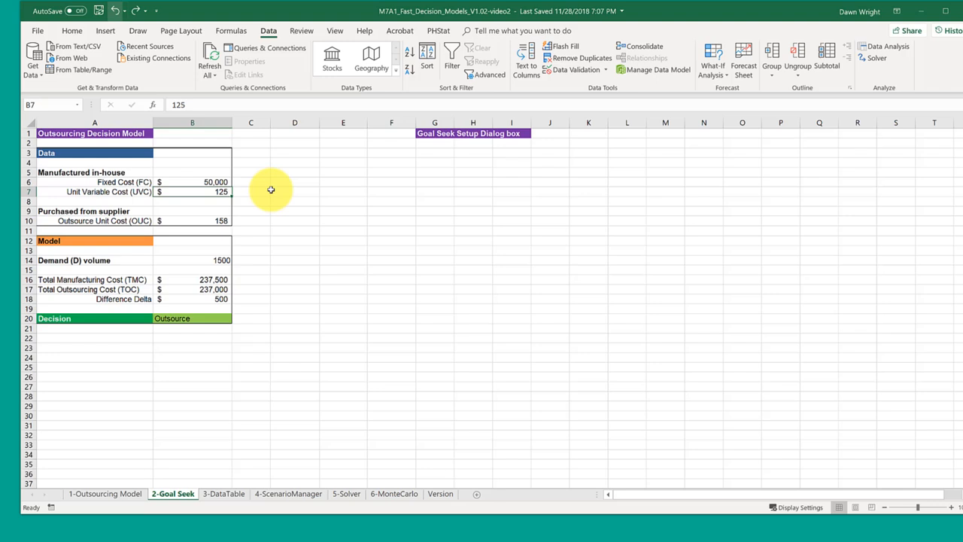
mouse_move(264, 243)
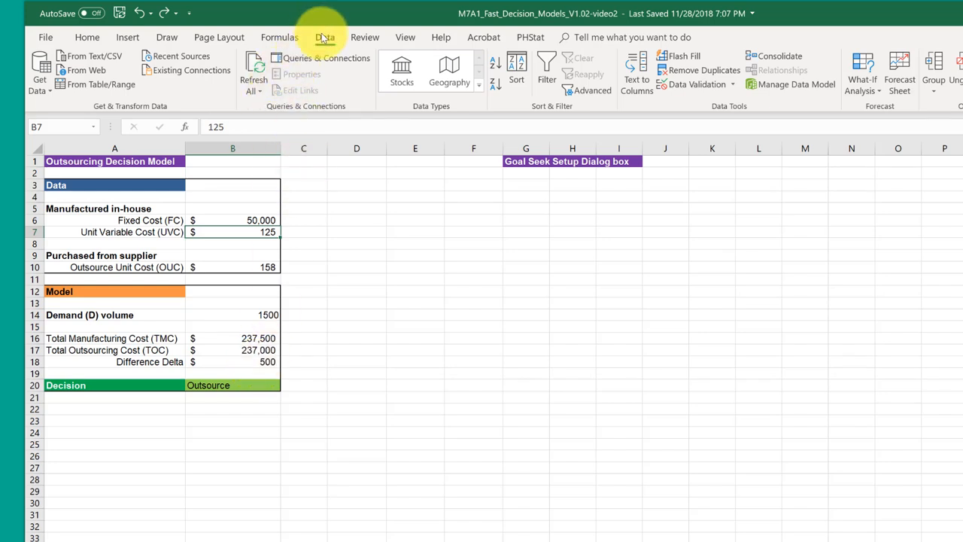
- Bring up Goal Seek from What-If Analysis on the Data tab
click(862, 75)
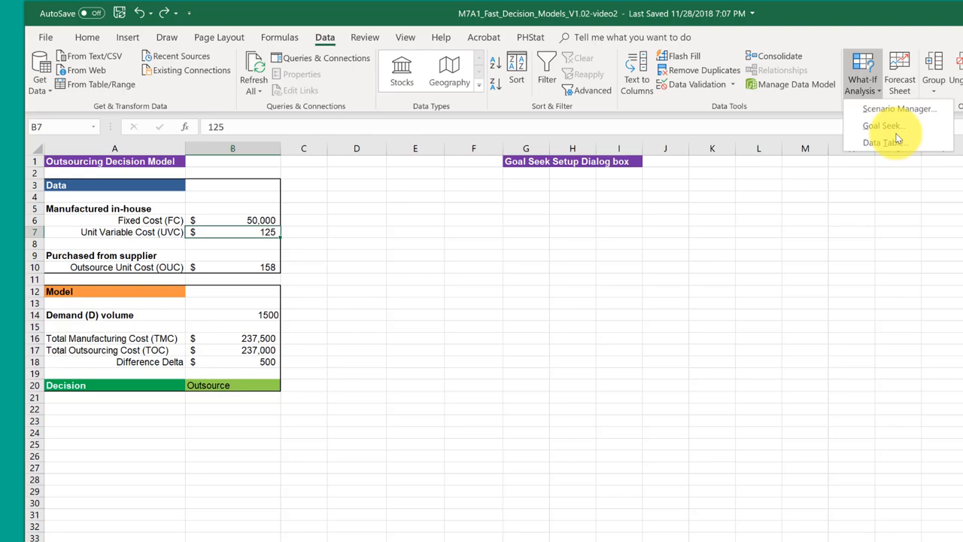
click(882, 126)
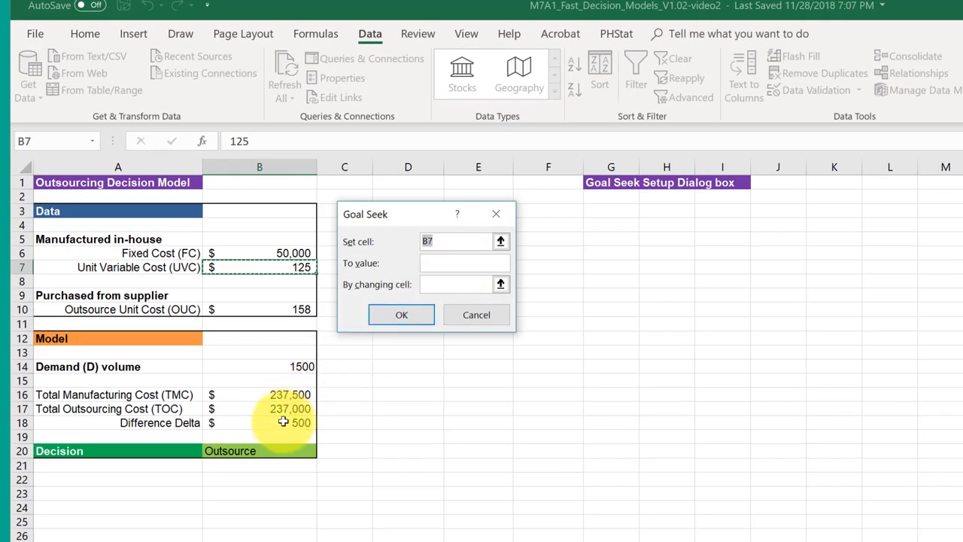
- Run Goal Seek: set Difference Delta B18 to 50000 by changing Unit Variable Cost B7
click(258, 421)
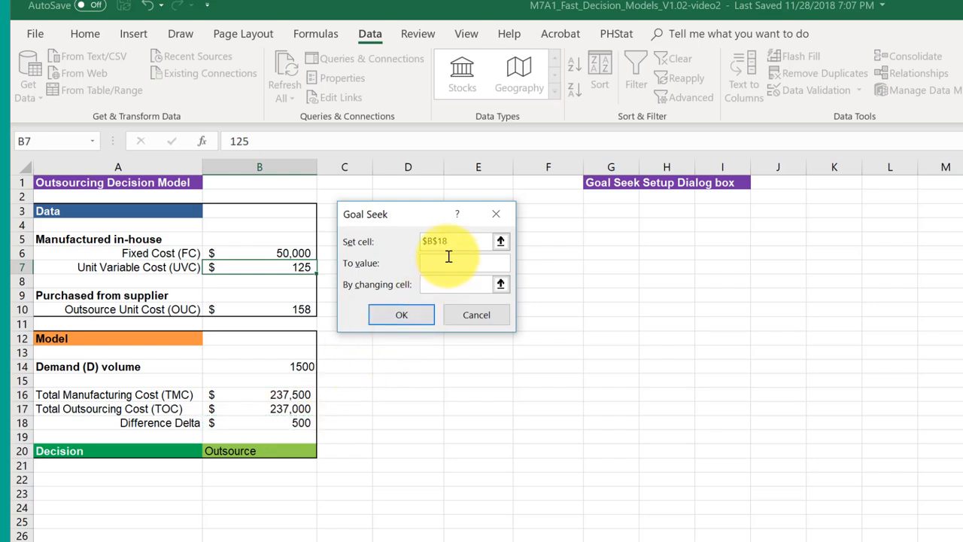
text(50000)
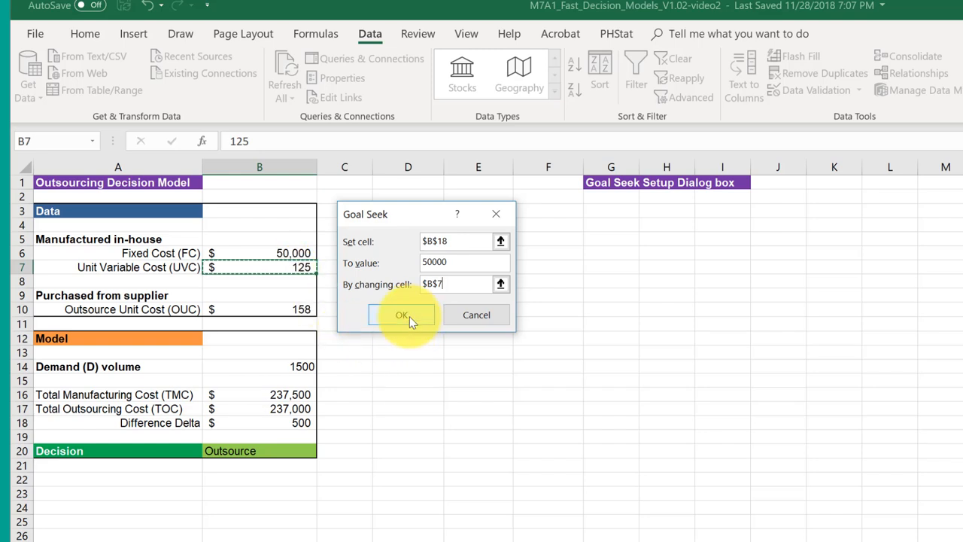
click(401, 314)
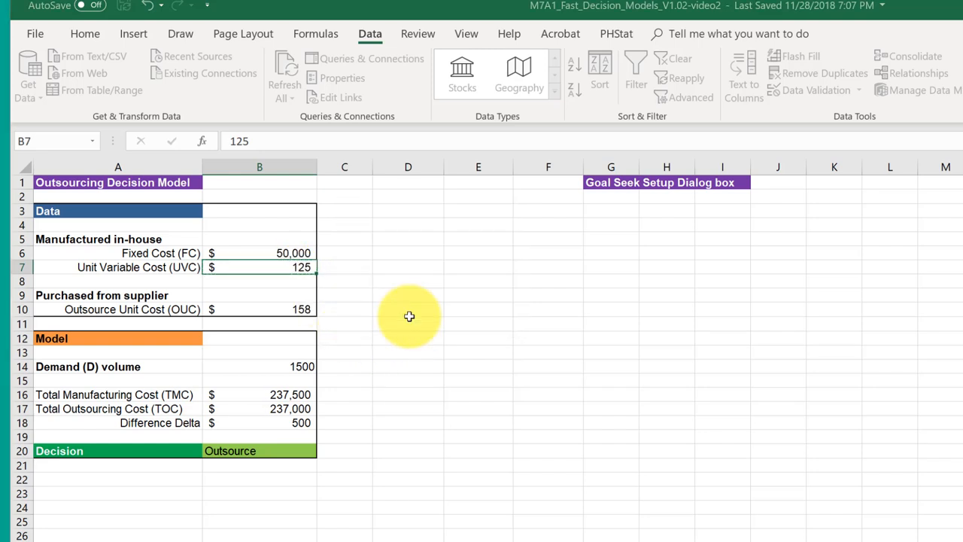
- Let Goal Seek solve, giving Unit Variable Cost 158 and Difference Delta 50,000
click(409, 316)
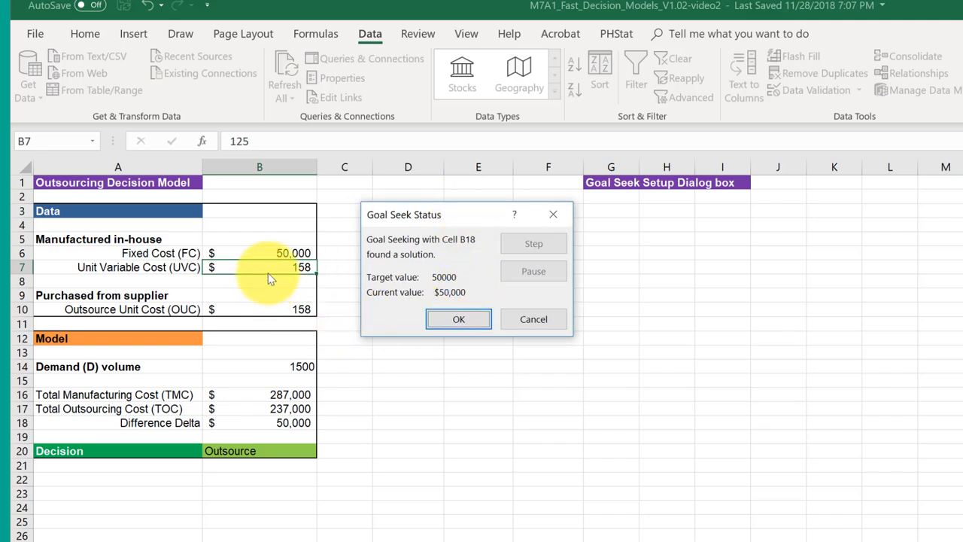
mouse_move(273, 271)
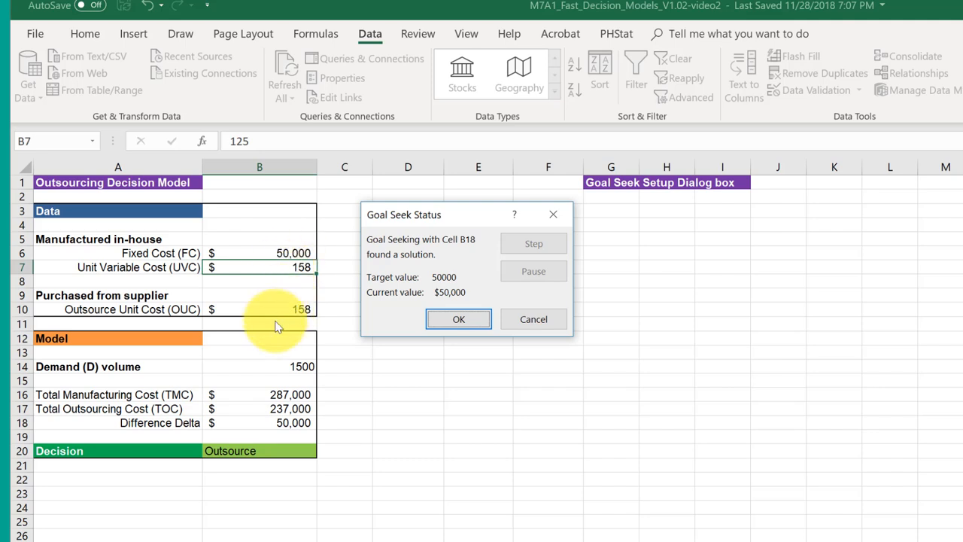
mouse_move(277, 311)
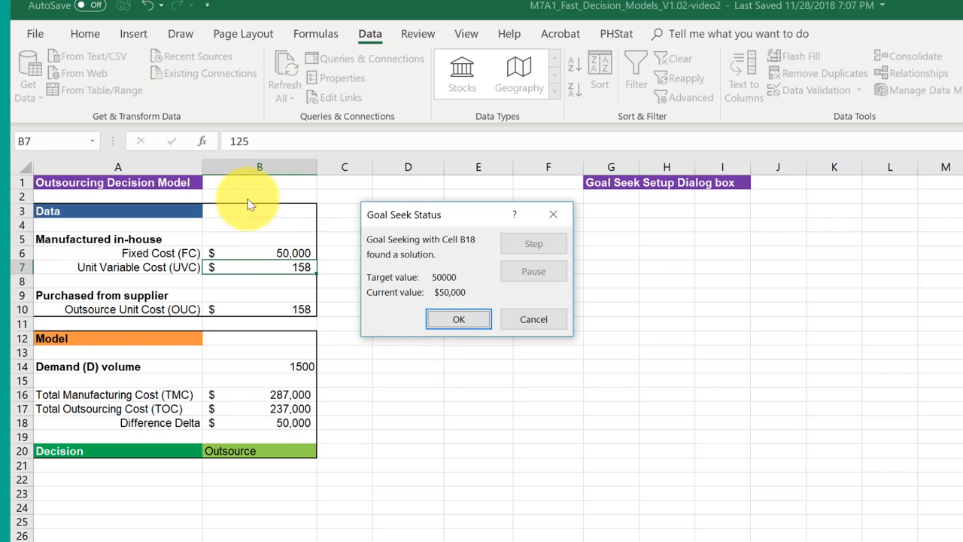
mouse_move(278, 301)
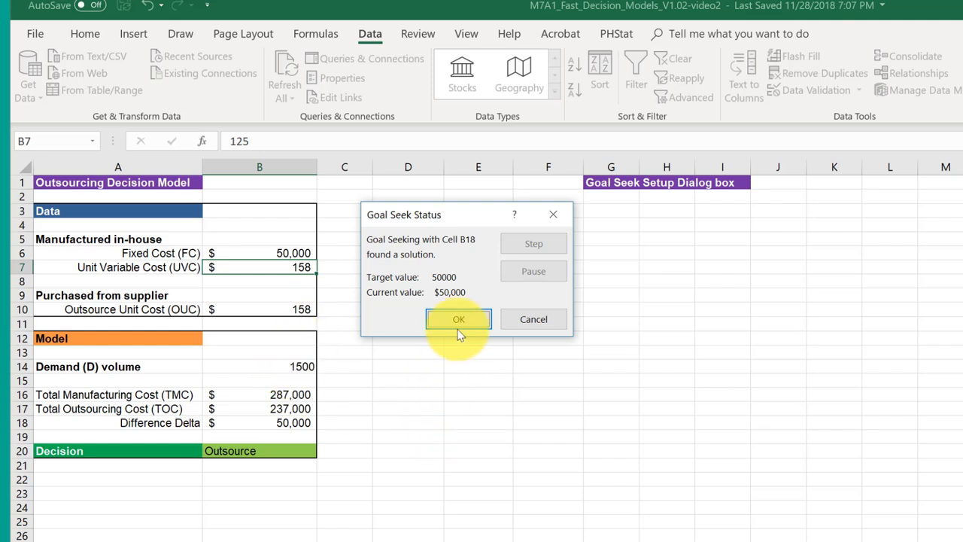
- Accept the Goal Seek solution so Unit Variable Cost stays at 158
click(457, 319)
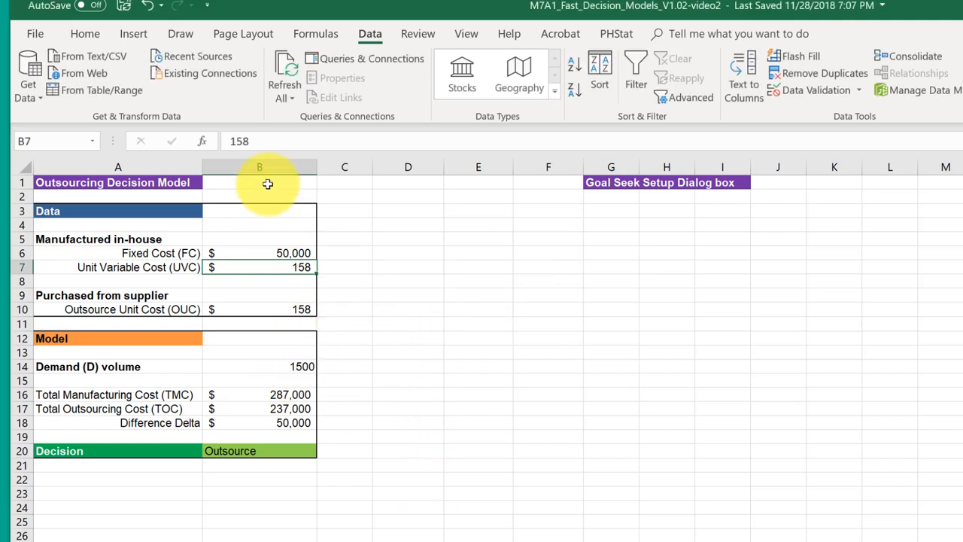
mouse_move(426, 398)
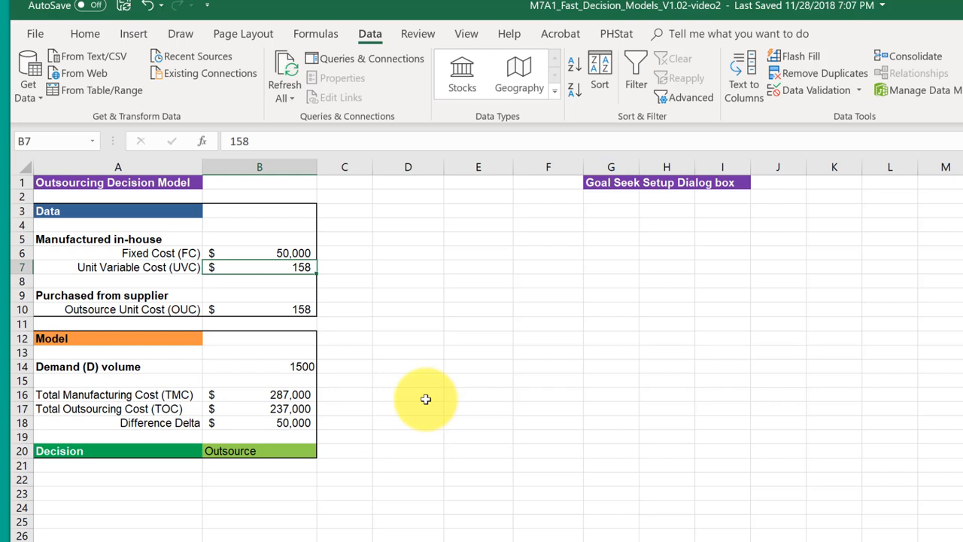
mouse_move(433, 399)
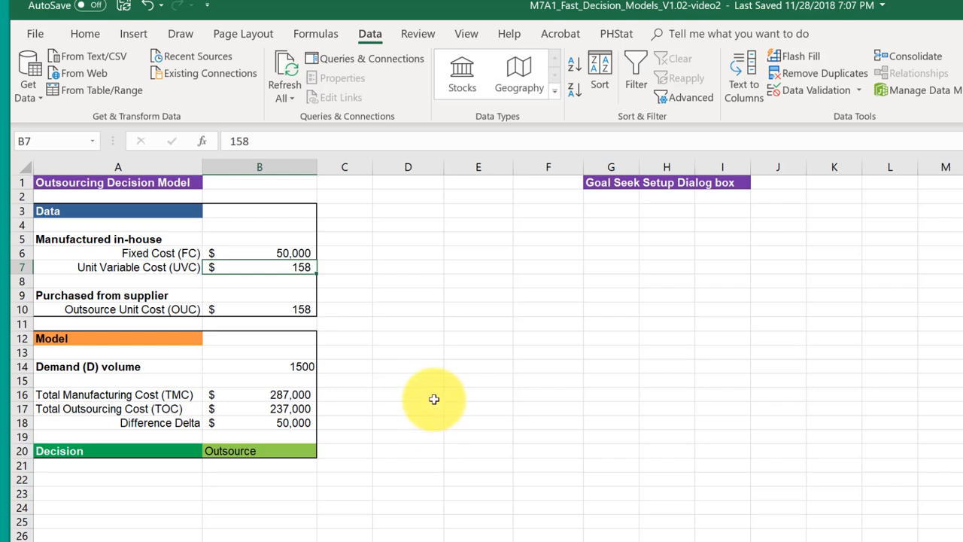